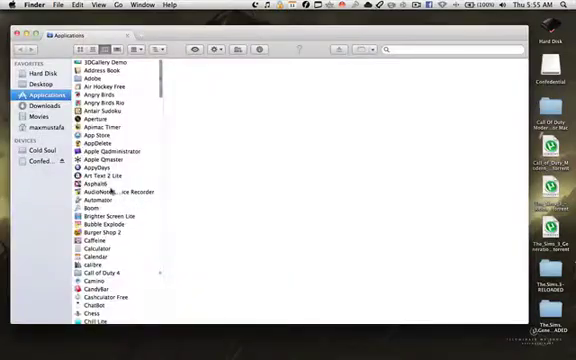
# Step: Select the typed word 'Veency' in the TextEdit note
pyautogui.scroll(-3)
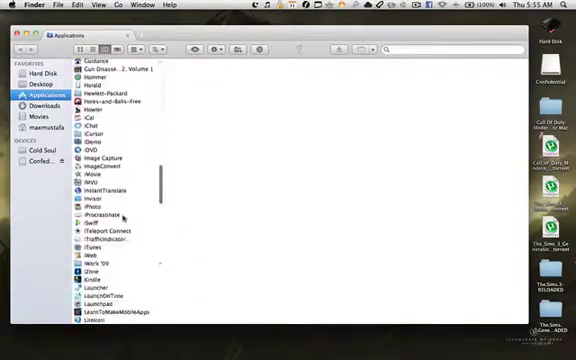
pyautogui.scroll(-3)
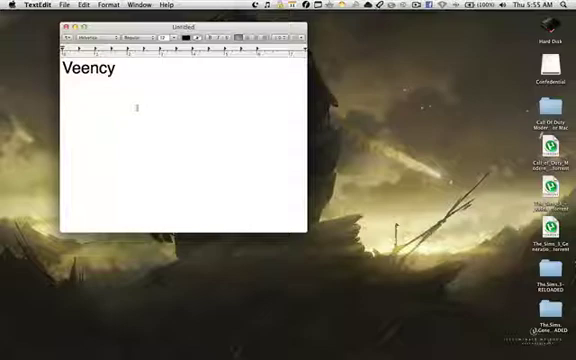
pyautogui.doubleClick(84, 70)
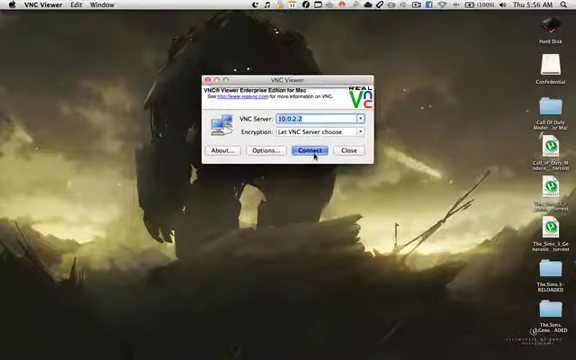
# Step: Connect to the iPhone's VNC server and authenticate with its password
pyautogui.click(310, 152)
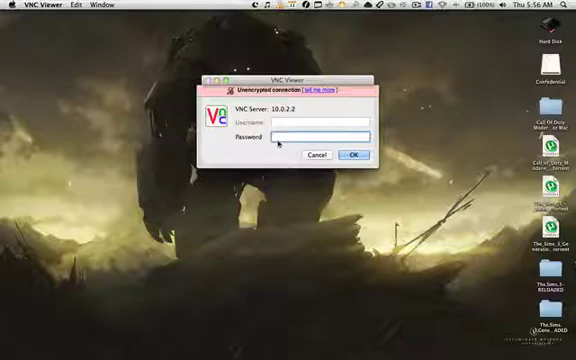
pyautogui.click(320, 136)
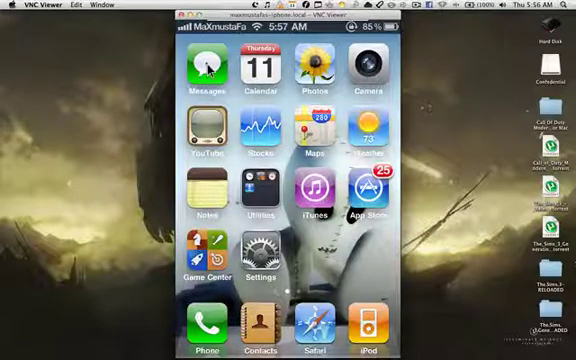
pyautogui.moveTo(202, 128)
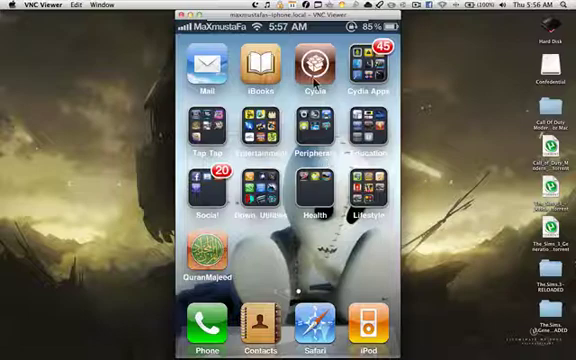
# Step: Launch Cydia from the iPhone's second home screen page
pyautogui.click(312, 70)
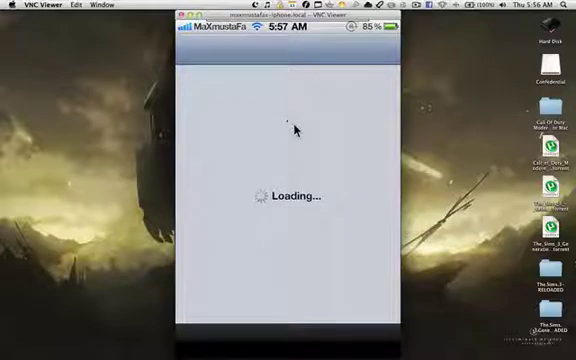
pyautogui.moveTo(292, 124)
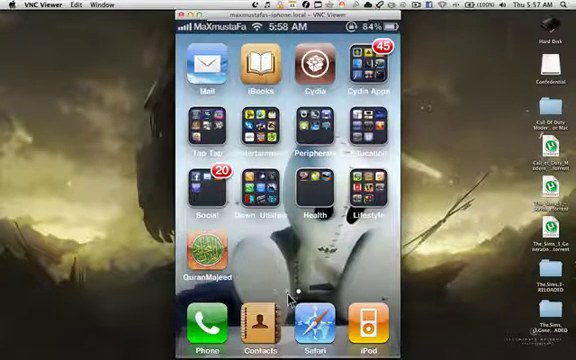
# Step: View Veency's settings (Enabled, Show Cursor, password) and return to the Settings list
pyautogui.hscroll(-3)
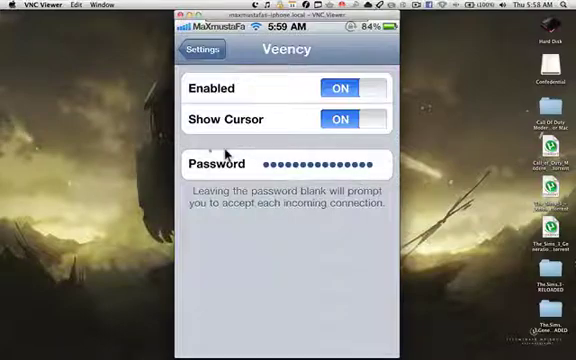
pyautogui.moveTo(344, 162)
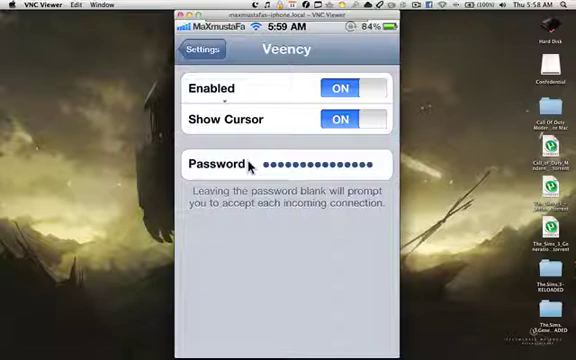
pyautogui.click(204, 50)
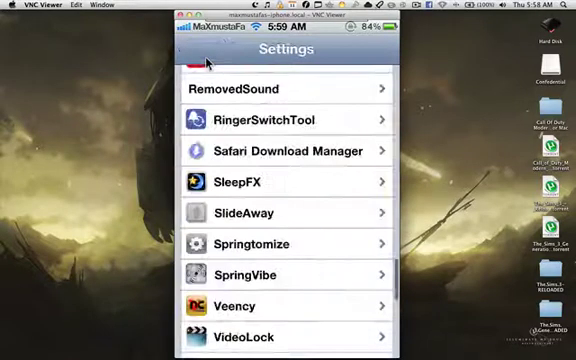